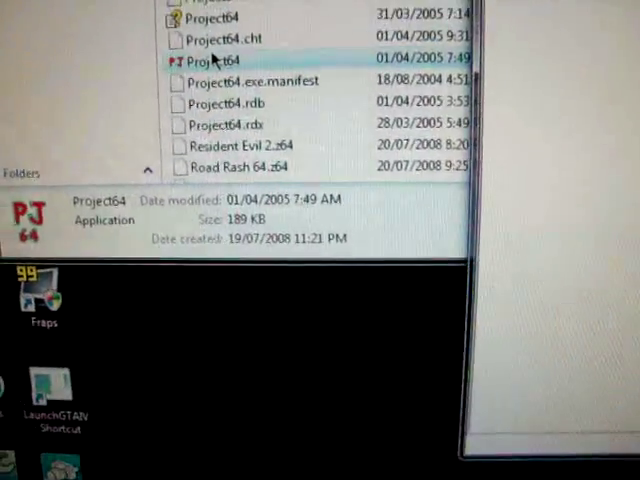
- Launch Project64.exe and bring up the Open Rom file chooser listing the .z64 games
double_click(216, 60)
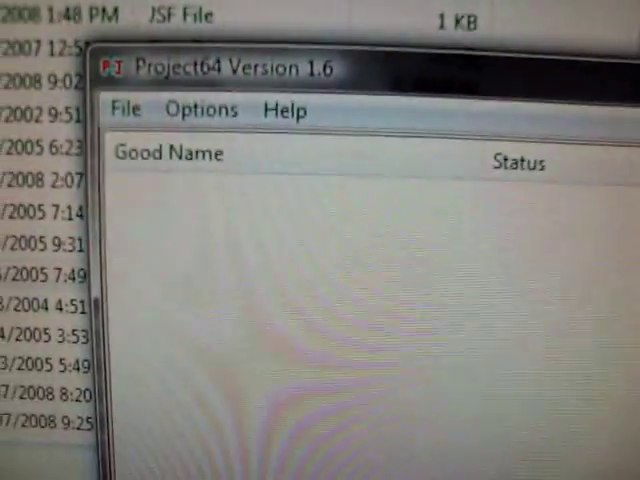
left_click(126, 108)
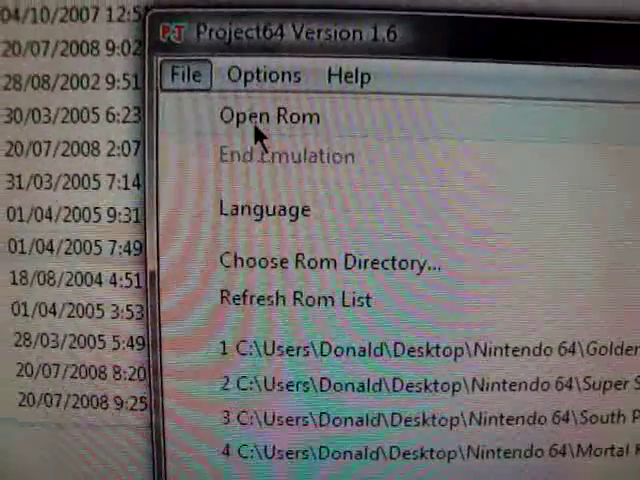
left_click(268, 116)
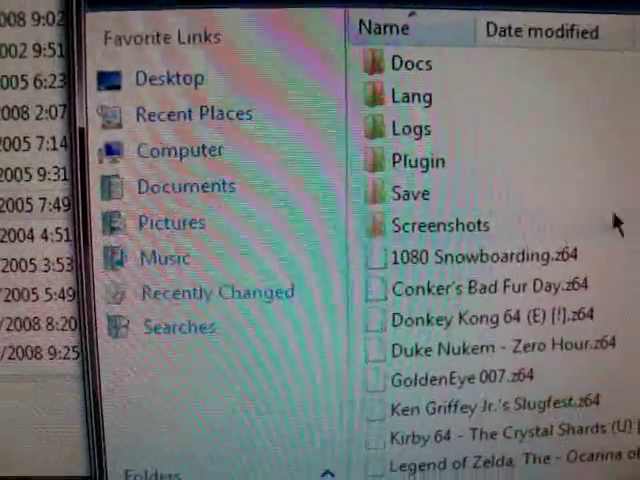